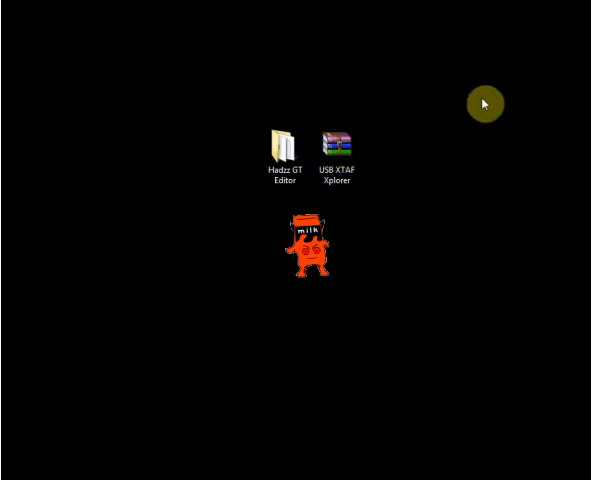
mouse_move(420, 117)
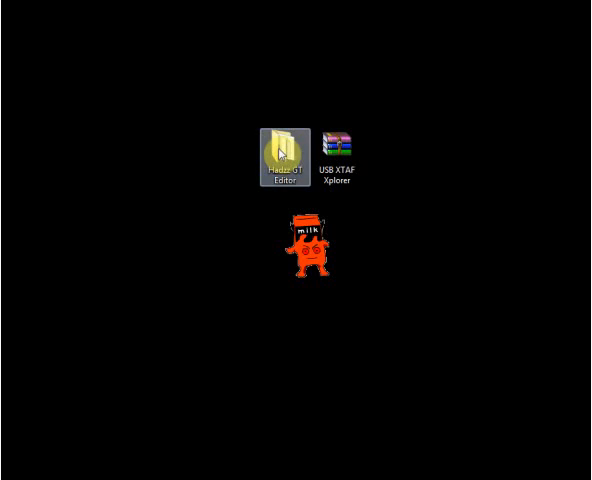
- Open the USB XTAF Xplorer zip archive from the desktop in WinRAR
left_click(337, 143)
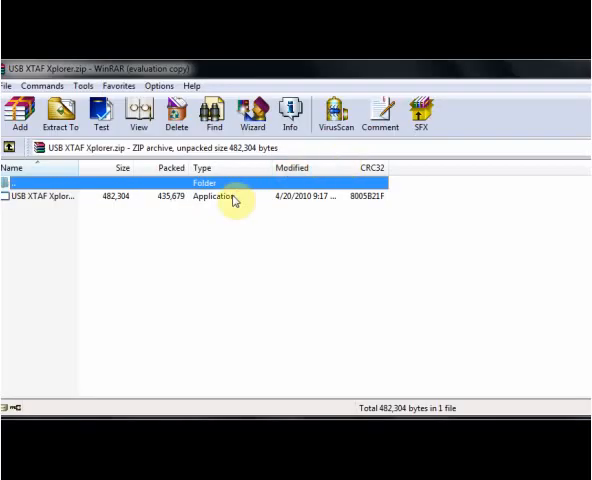
left_click(289, 112)
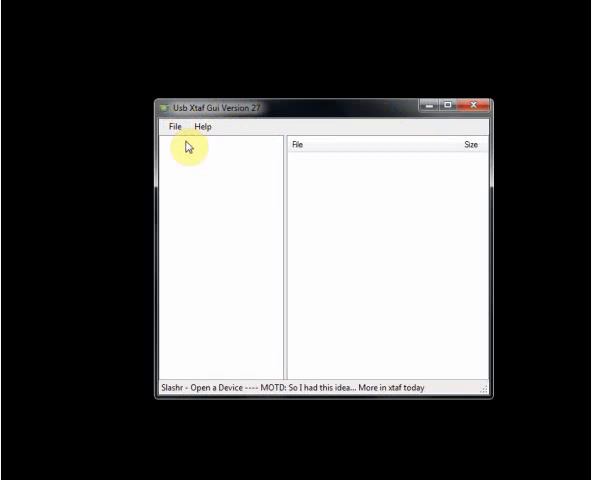
mouse_move(314, 174)
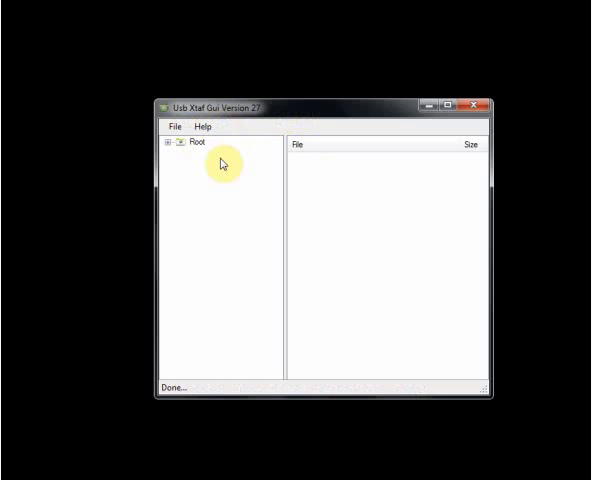
- Expand Root > Content > profile folder > FFFE07D1 to reach the 00010000 subfolder
left_click(170, 152)
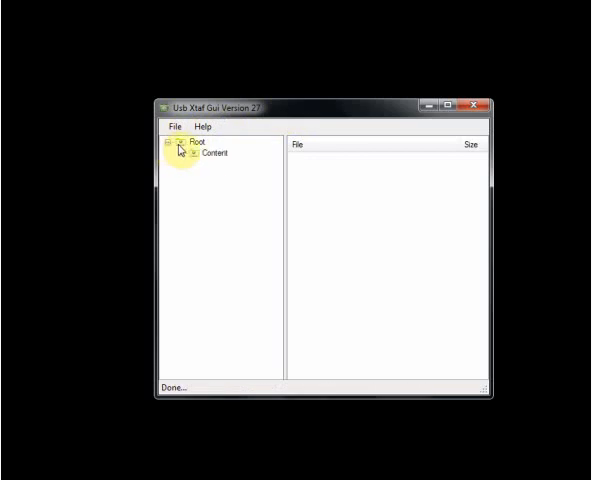
left_click(184, 152)
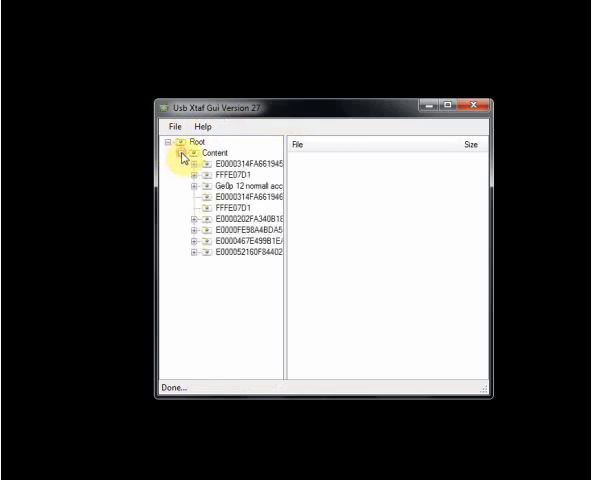
left_click(196, 164)
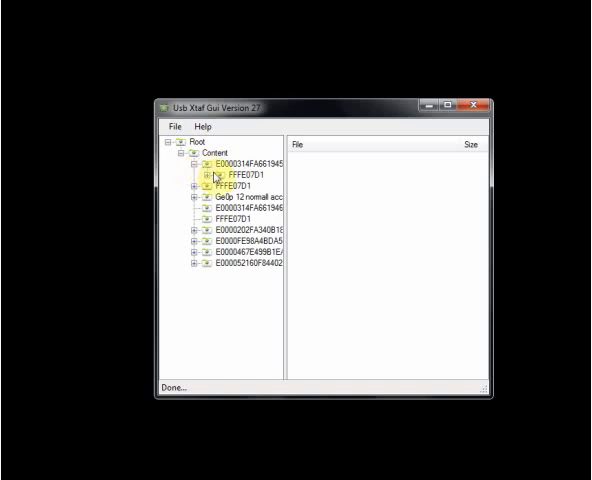
left_click(197, 176)
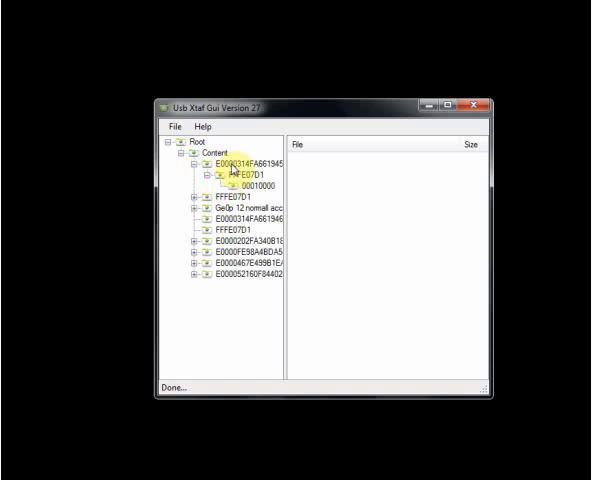
left_click(191, 165)
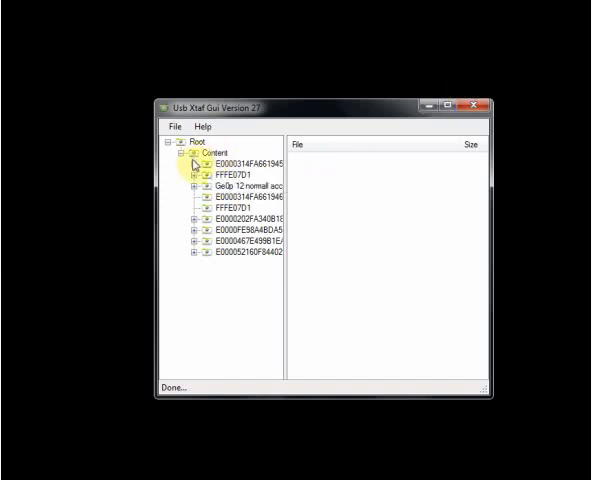
left_click(195, 175)
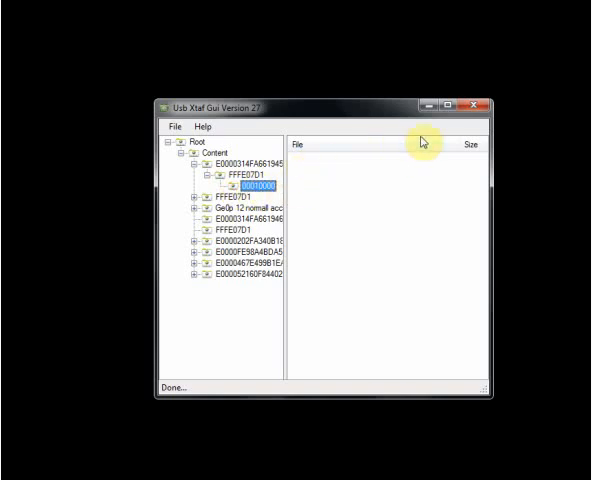
mouse_move(433, 107)
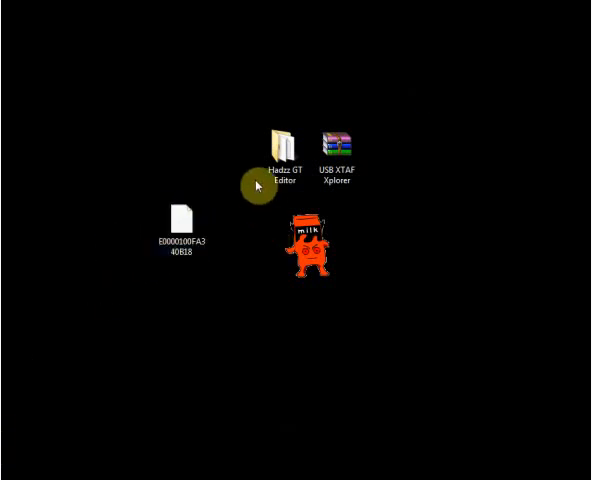
double_click(283, 140)
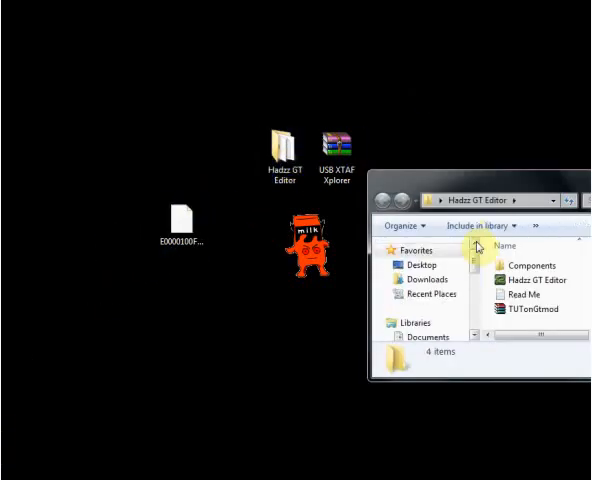
left_click(535, 280)
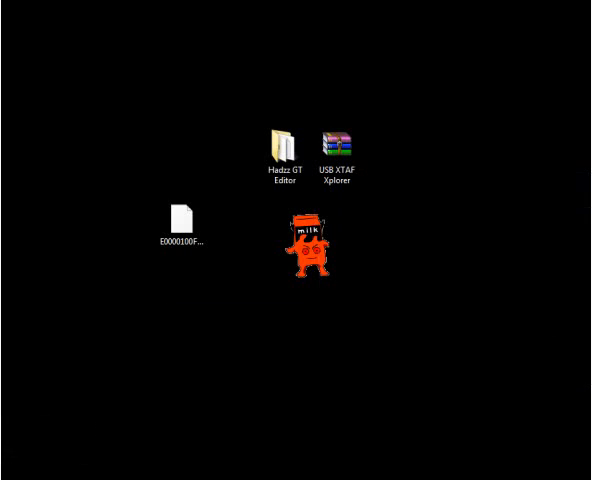
mouse_move(442, 171)
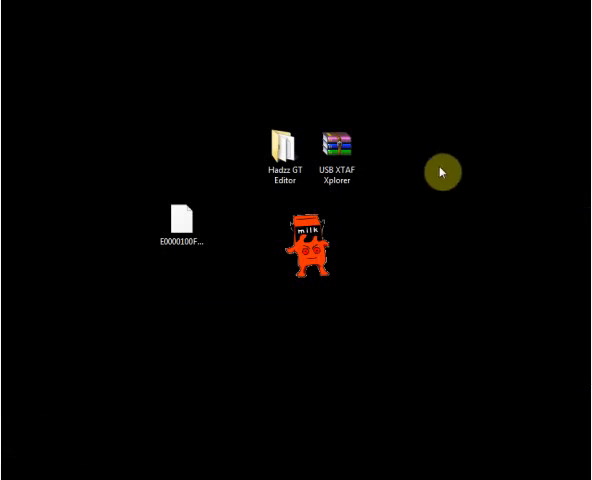
mouse_move(473, 163)
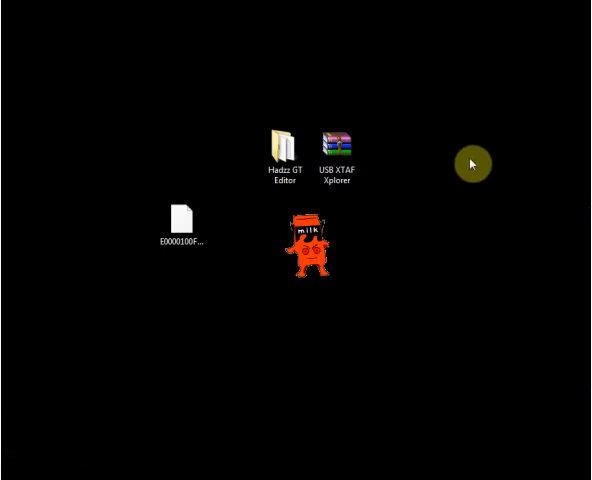
- Launch the Hadzz GT Editor executable from the desktop
double_click(284, 145)
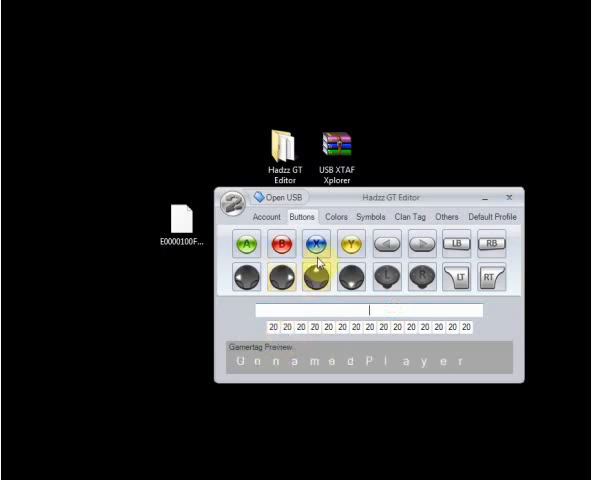
- Type 'ggrghrh' as the gamertag, color its start yellow, and insert a controller button icon
left_click(338, 216)
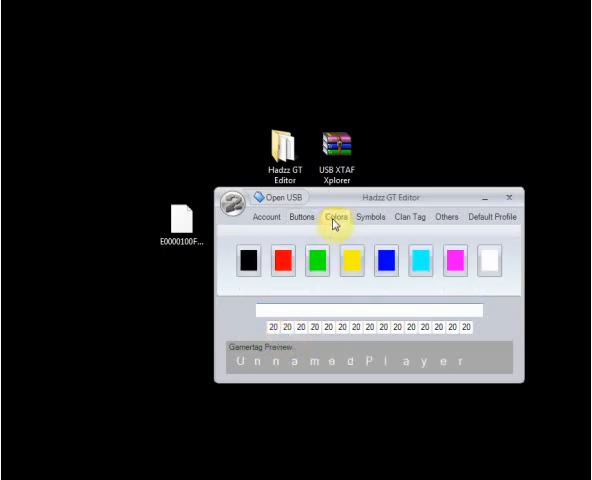
type("ggrghrh")
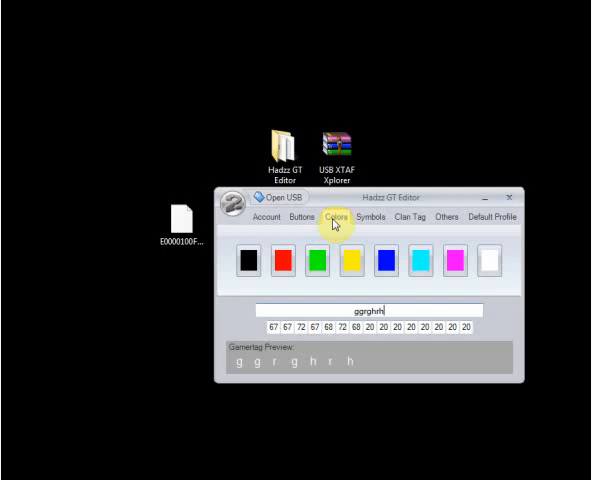
left_click(371, 216)
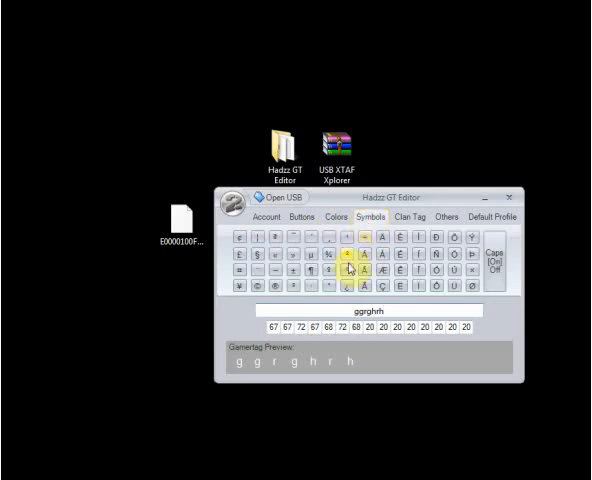
left_click(338, 215)
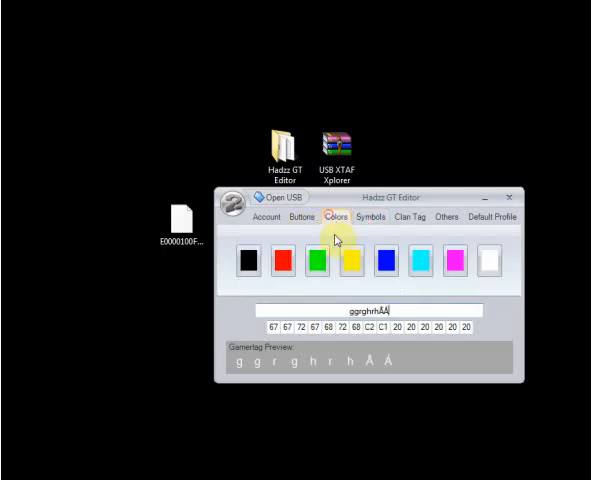
left_click(350, 258)
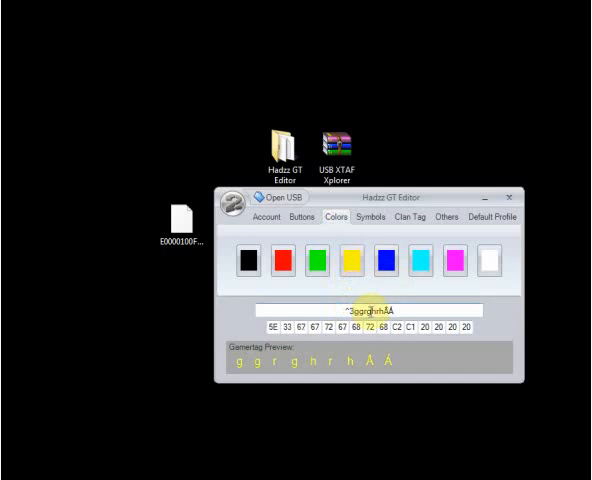
left_click(297, 217)
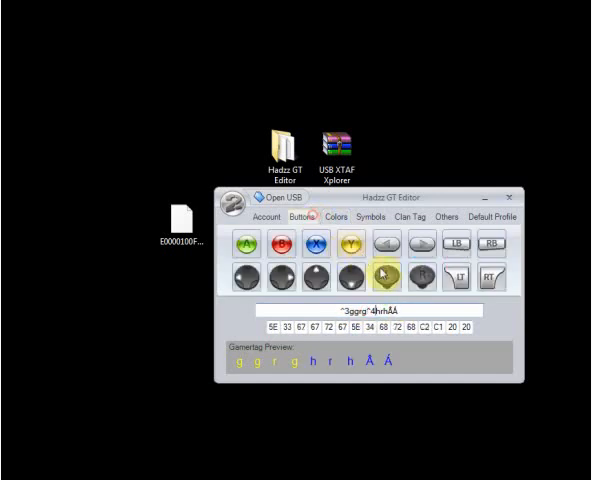
left_click(388, 272)
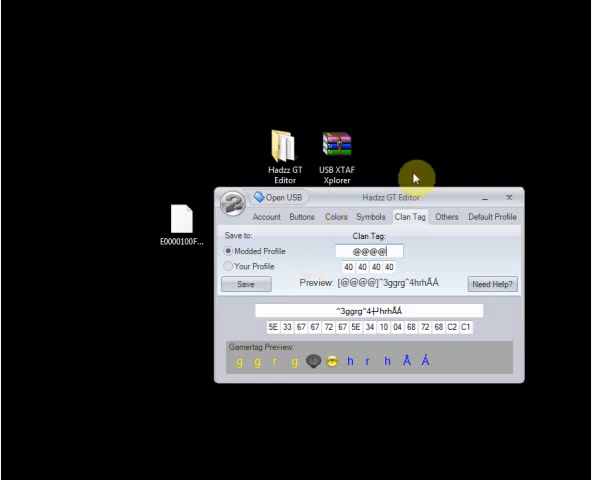
- Randomize the profile ID four times on the Others tab, then view the account details
left_click(446, 217)
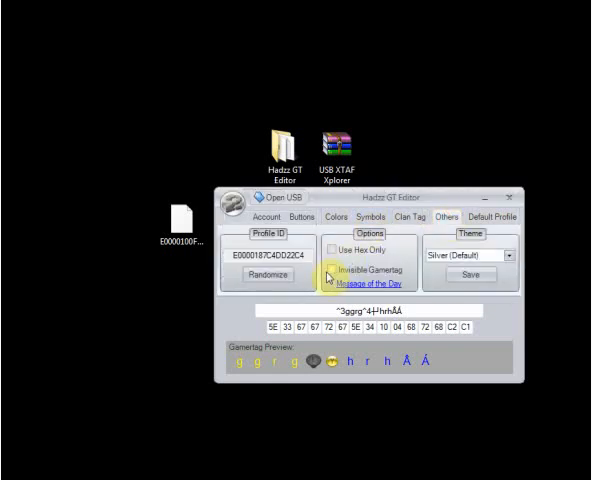
left_click(267, 275)
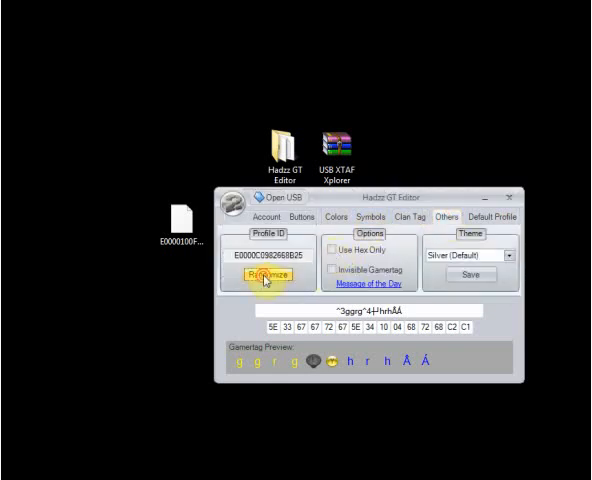
left_click(265, 278)
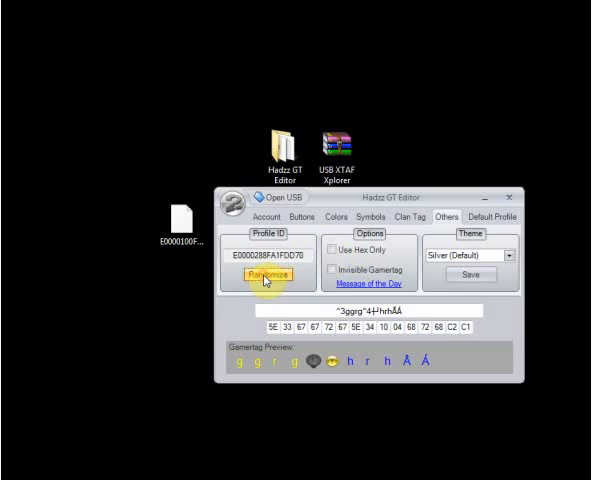
left_click(266, 276)
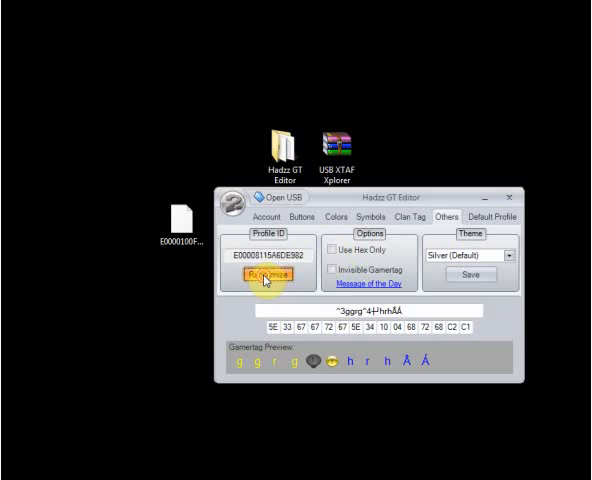
left_click(266, 275)
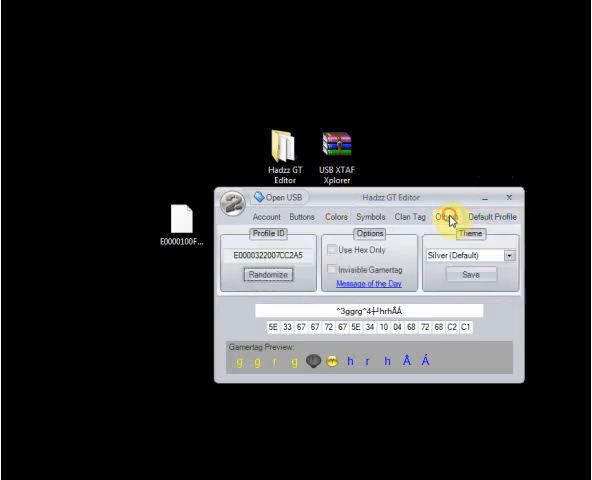
left_click(403, 217)
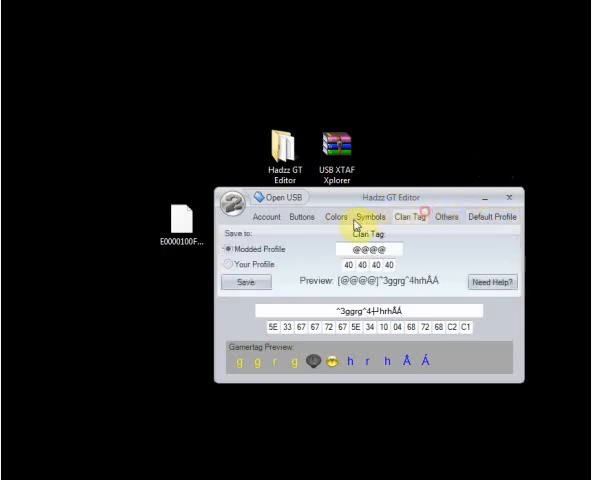
left_click(268, 217)
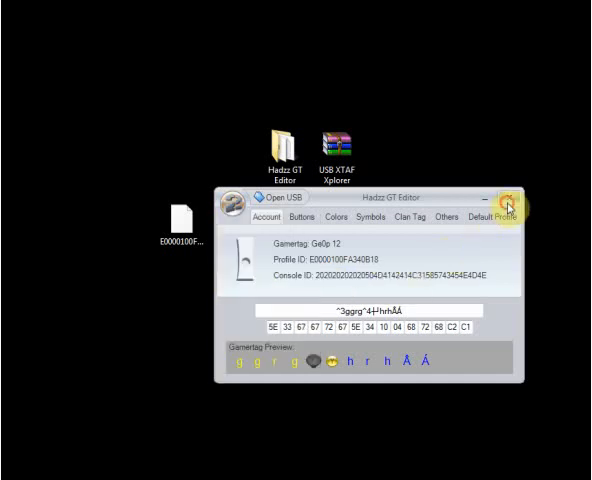
- Close the Hadzz GT Editor window
left_click(511, 198)
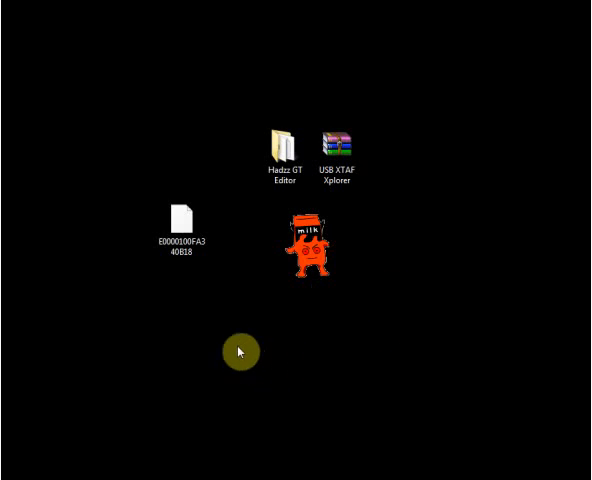
mouse_move(355, 248)
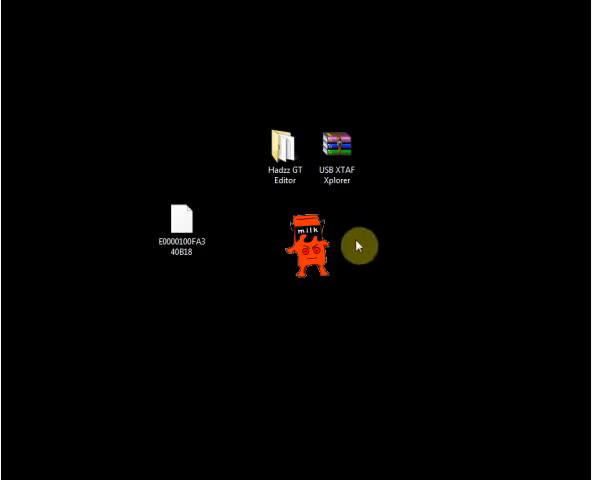
mouse_move(348, 215)
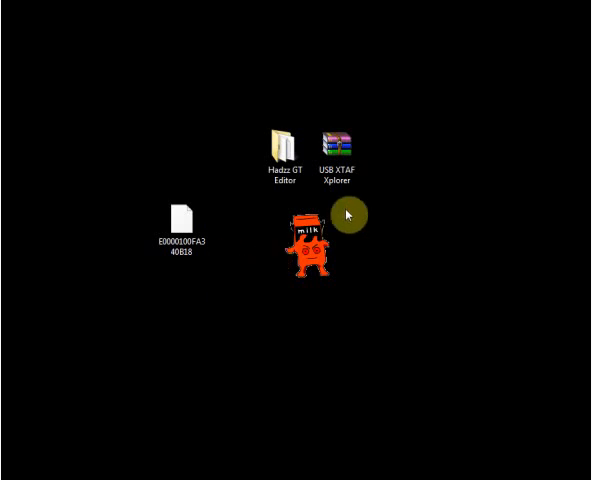
mouse_move(261, 283)
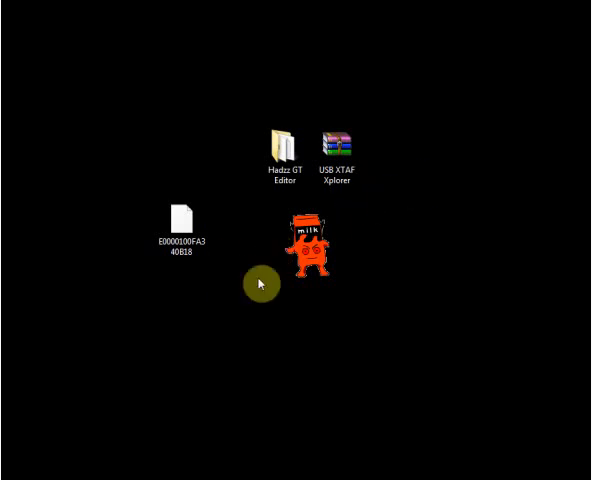
mouse_move(532, 40)
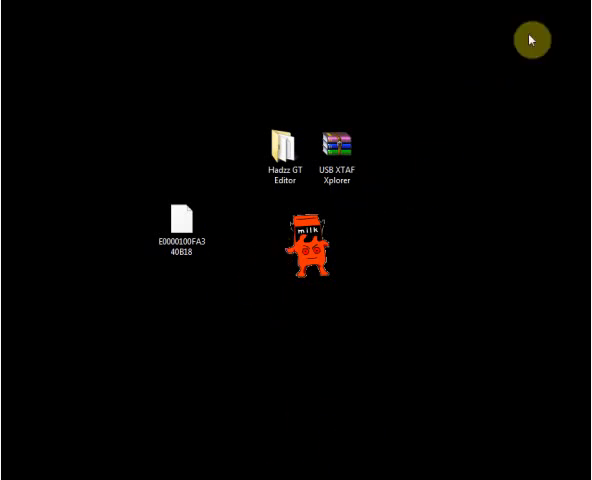